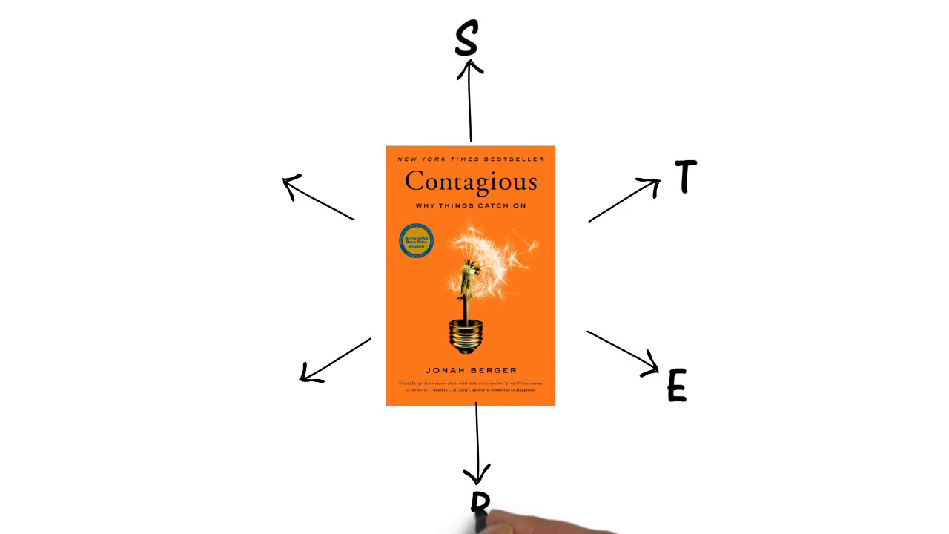
text(Social Cur)
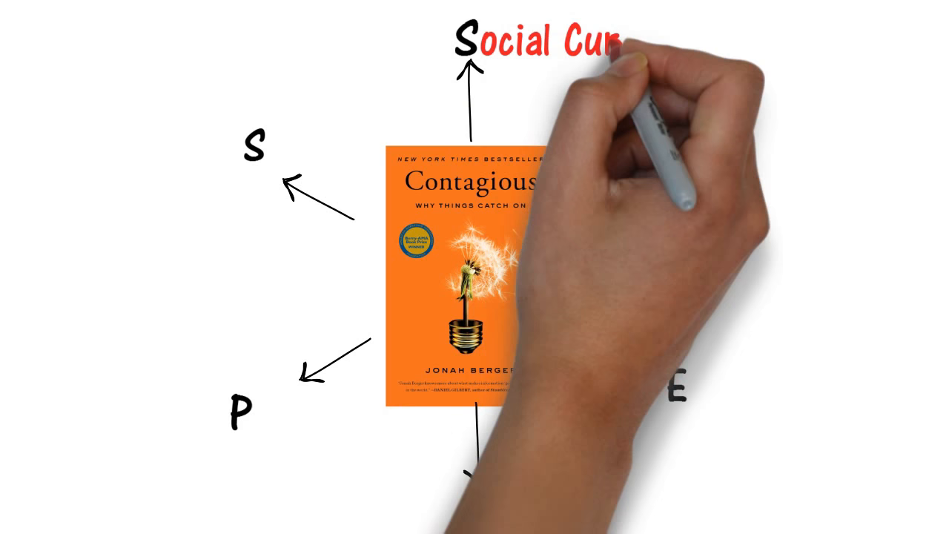